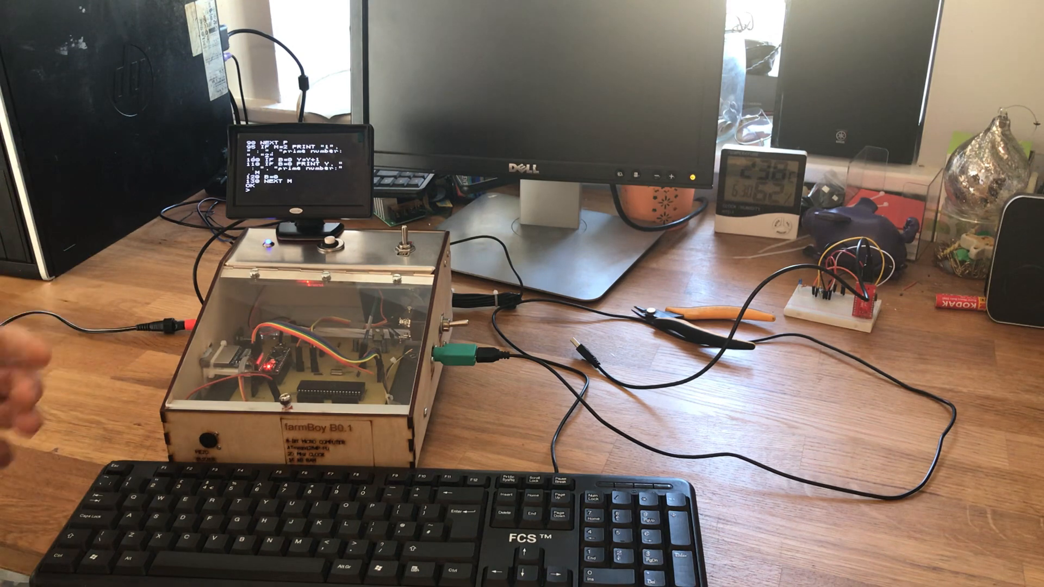
{"action": "type", "text": "run"}
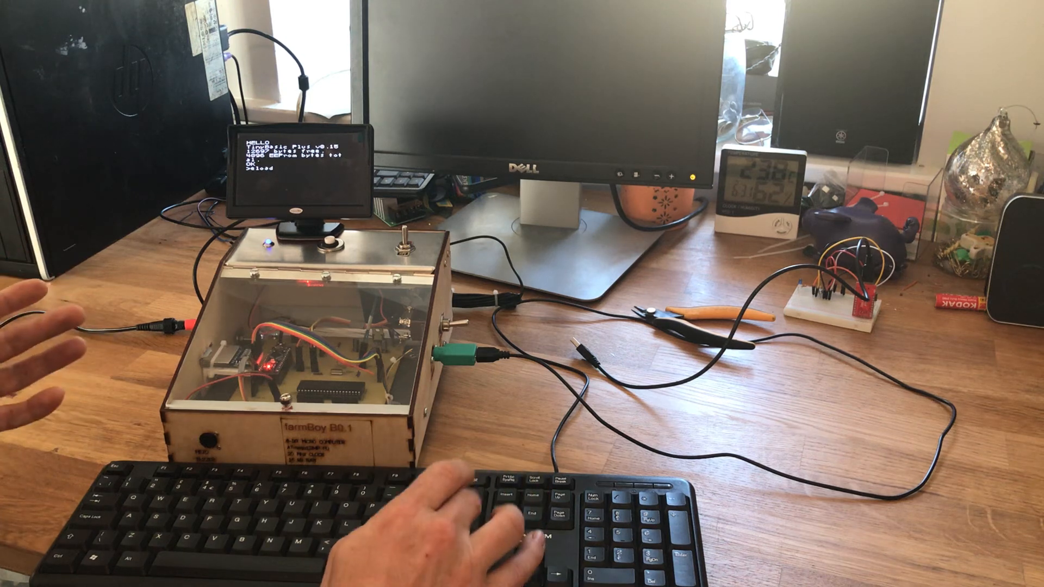
{"action": "type", "text": "l"}
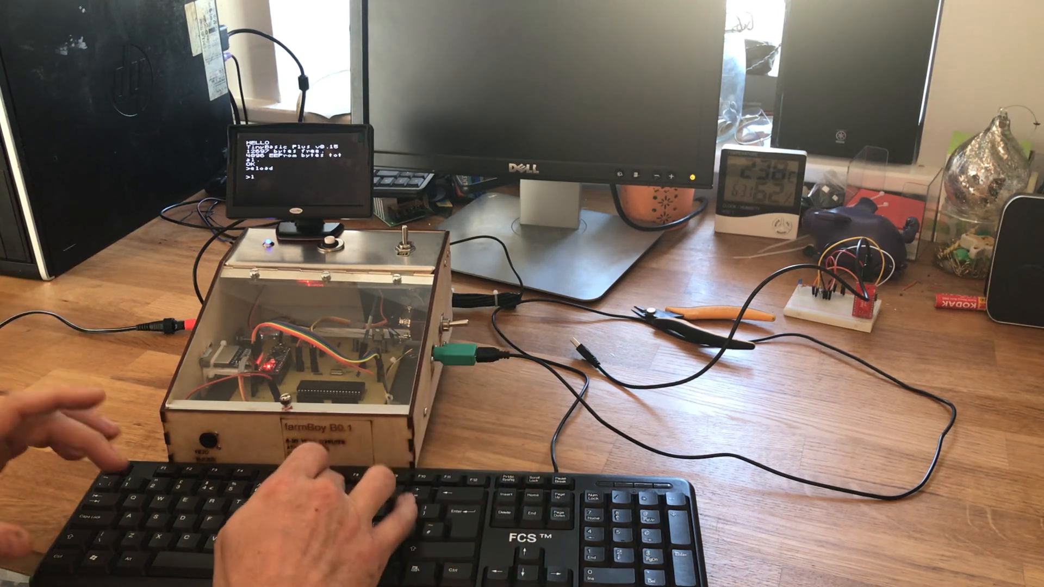